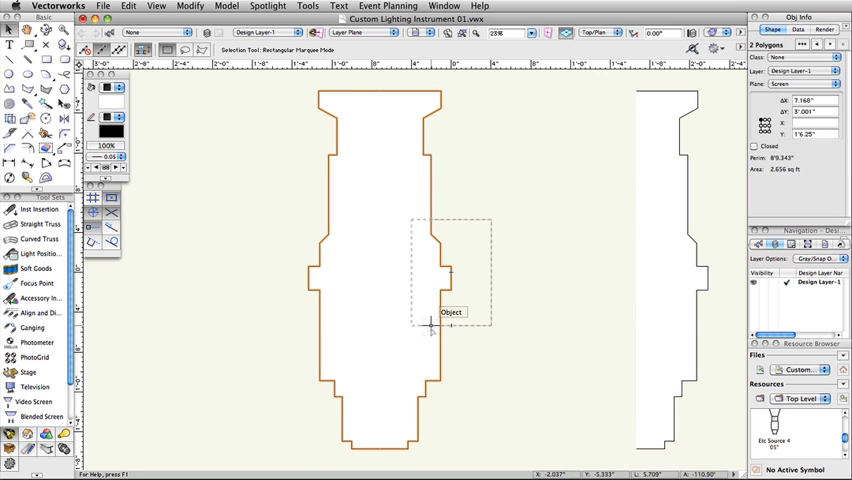
Sweep the selected half profile a full 360° into a solid 3D lamp body
{"action": "left_click", "coordinate": [188, 6]}
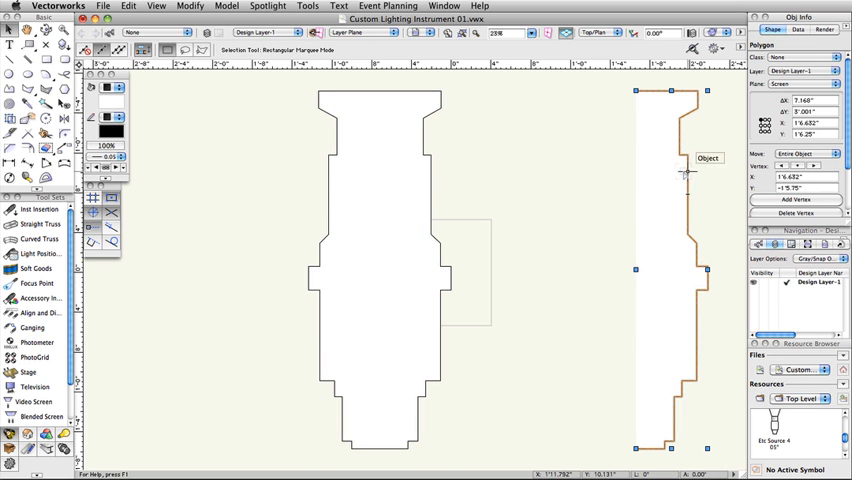
{"action": "left_click", "coordinate": [226, 6]}
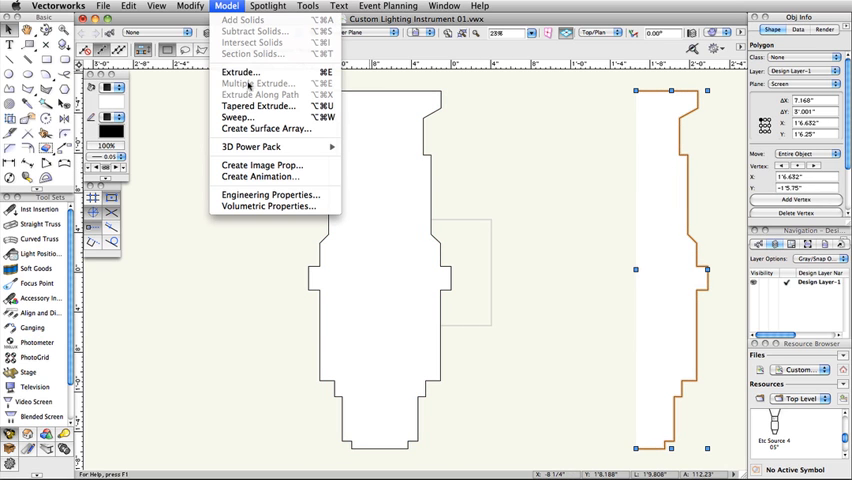
{"action": "left_click", "coordinate": [238, 116]}
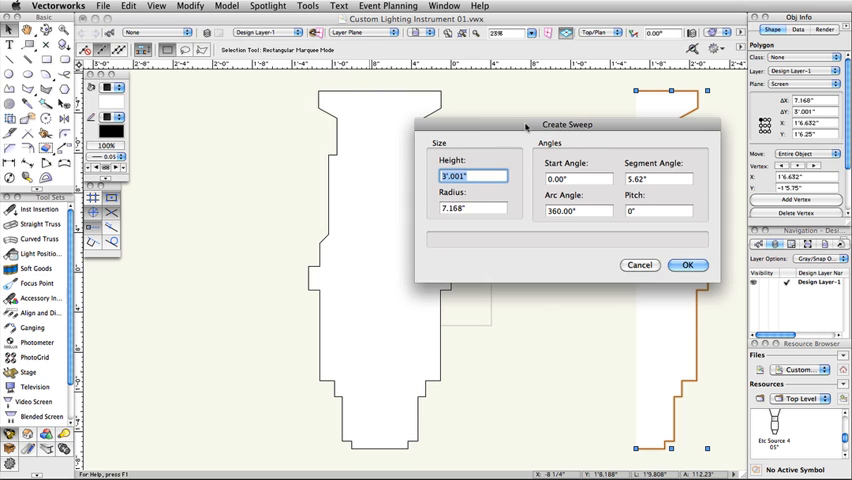
{"action": "left_click_drag", "start_coordinate": [568, 124], "coordinate": [426, 100]}
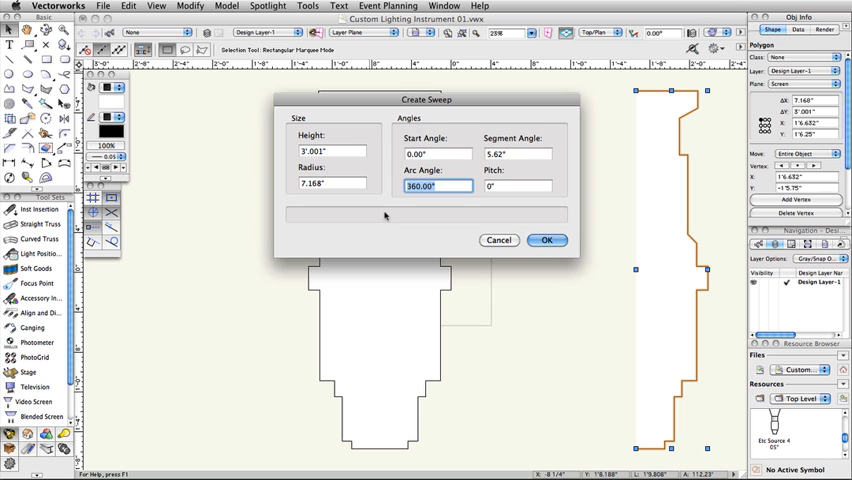
{"action": "mouse_move", "coordinate": [472, 224]}
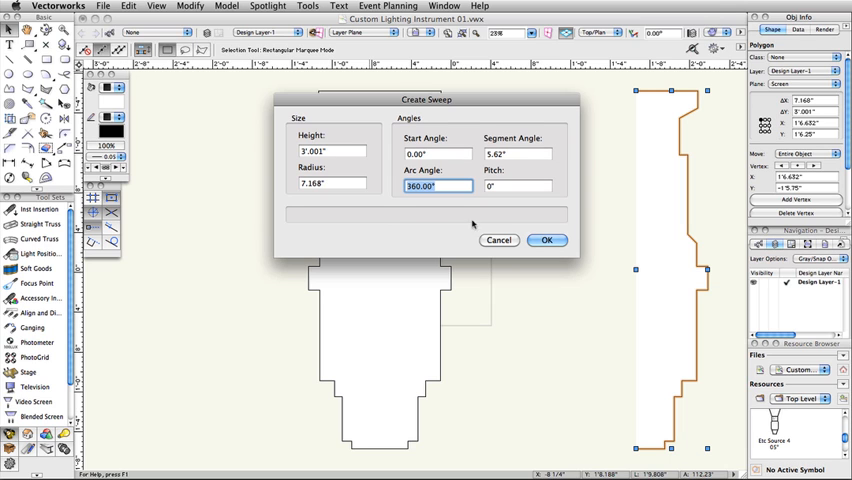
{"action": "left_click", "coordinate": [546, 240]}
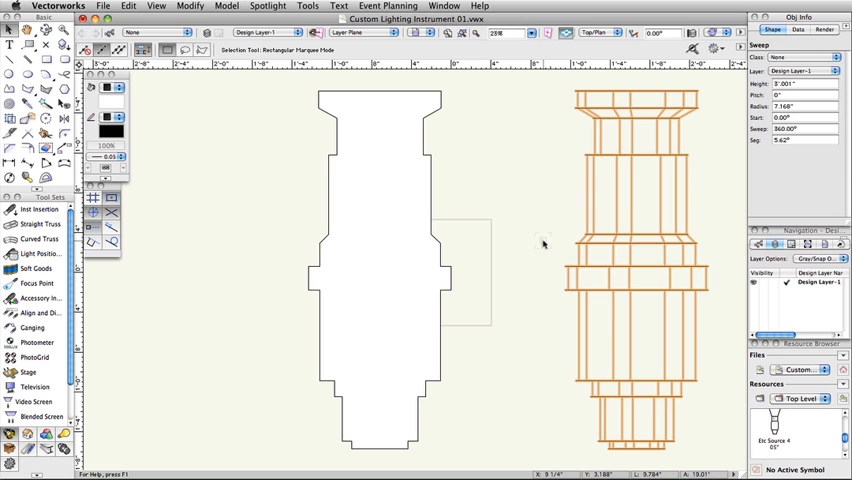
{"action": "mouse_move", "coordinate": [116, 108]}
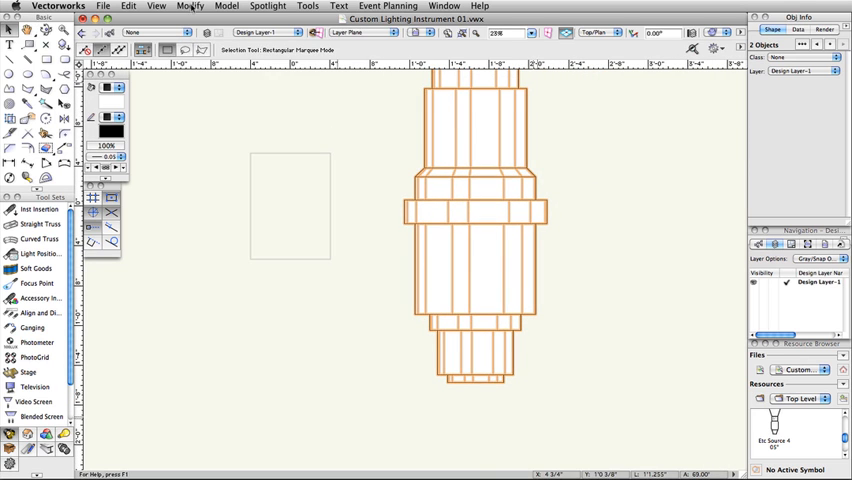
Create a symbol named Custom Light 01 from the lamp body, stored in this file's resources
{"action": "left_click", "coordinate": [188, 6]}
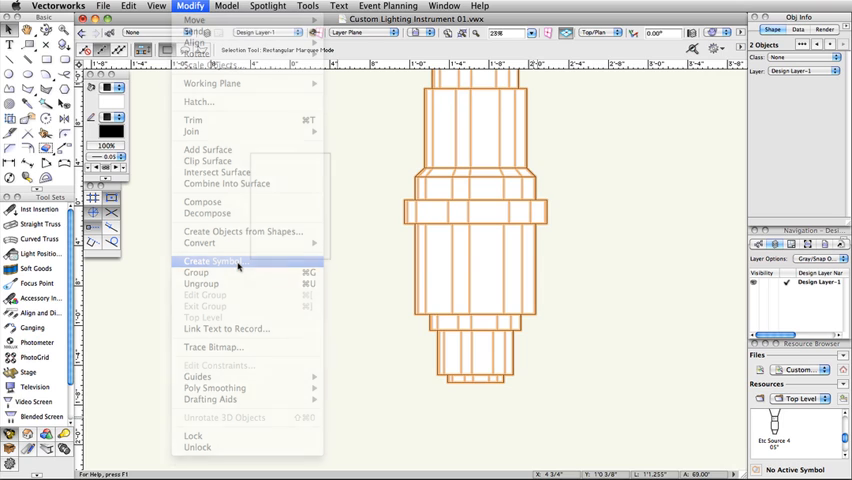
{"action": "left_click", "coordinate": [212, 260]}
{"action": "type", "text": "Custom Light"}
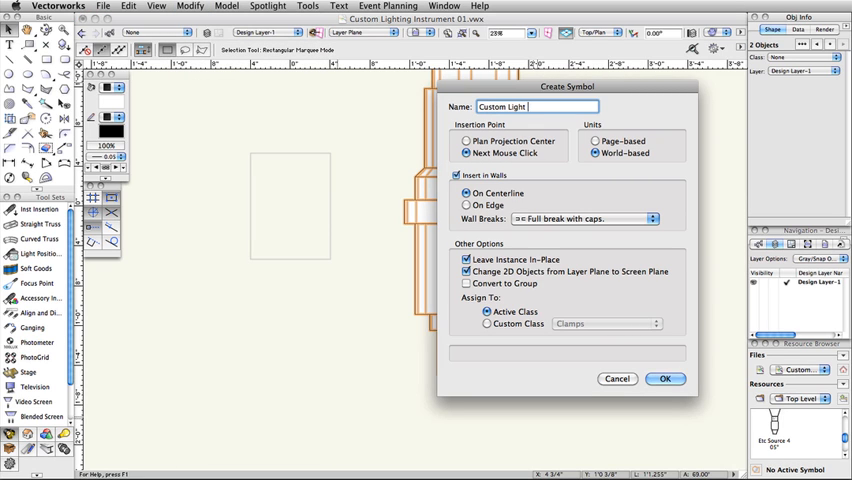
{"action": "type", "text": "01"}
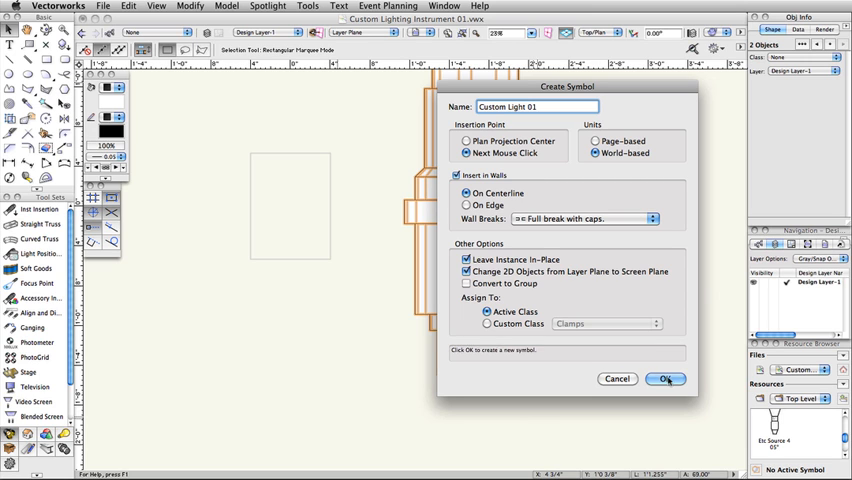
{"action": "left_click", "coordinate": [666, 378]}
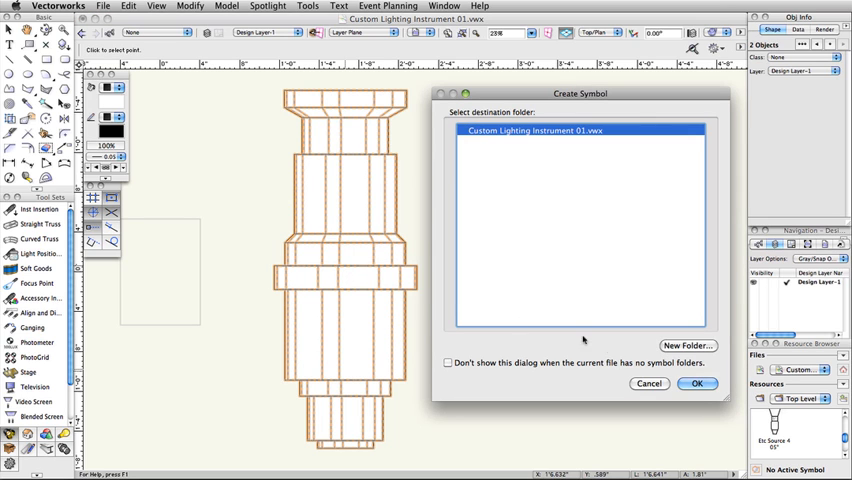
{"action": "left_click", "coordinate": [698, 384]}
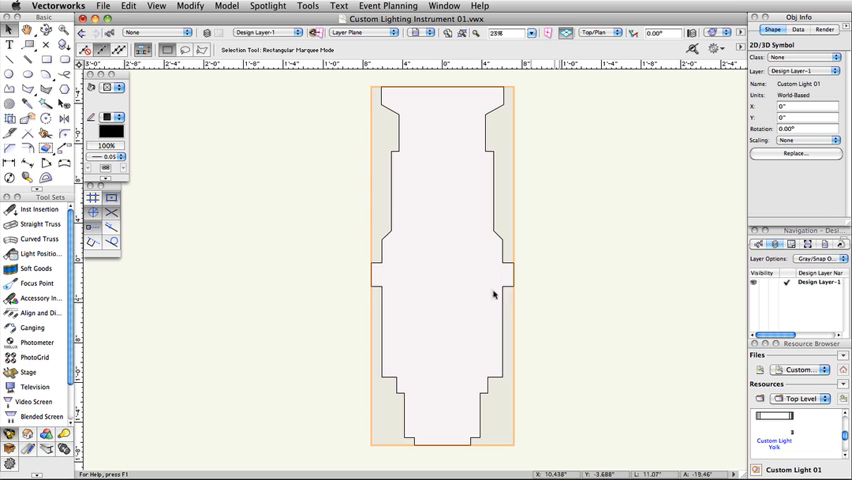
Rotate the symbol's 3D lamp body 90° left so it stands upright, then exit editing
{"action": "double_click", "coordinate": [492, 292]}
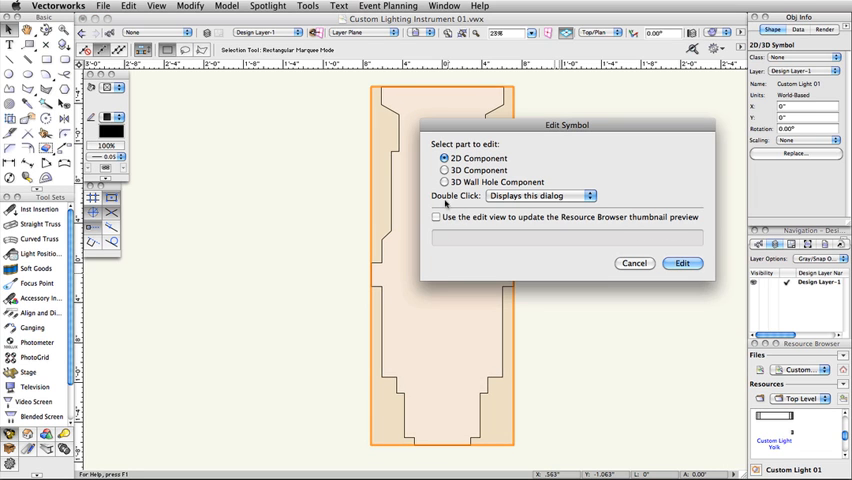
{"action": "left_click", "coordinate": [684, 264]}
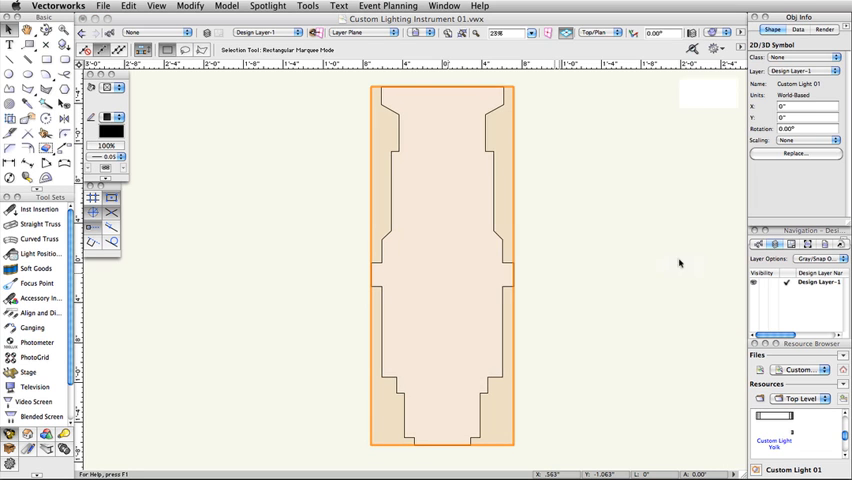
{"action": "left_click", "coordinate": [600, 32]}
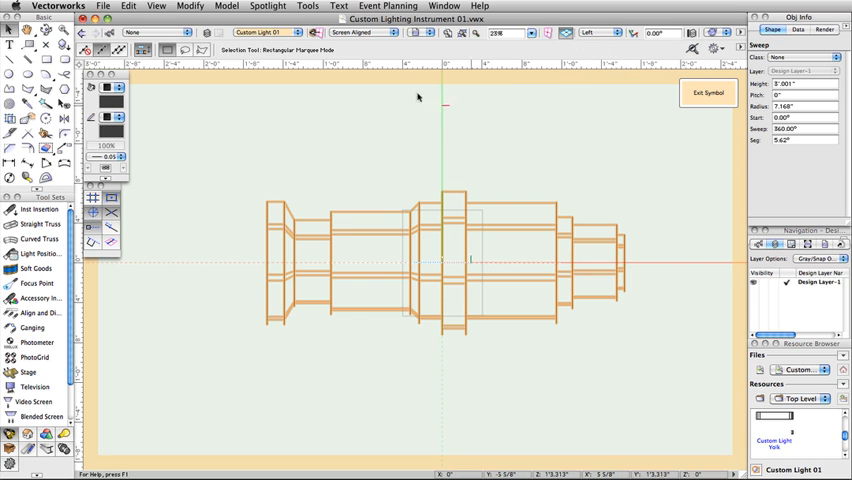
{"action": "left_click", "coordinate": [190, 6]}
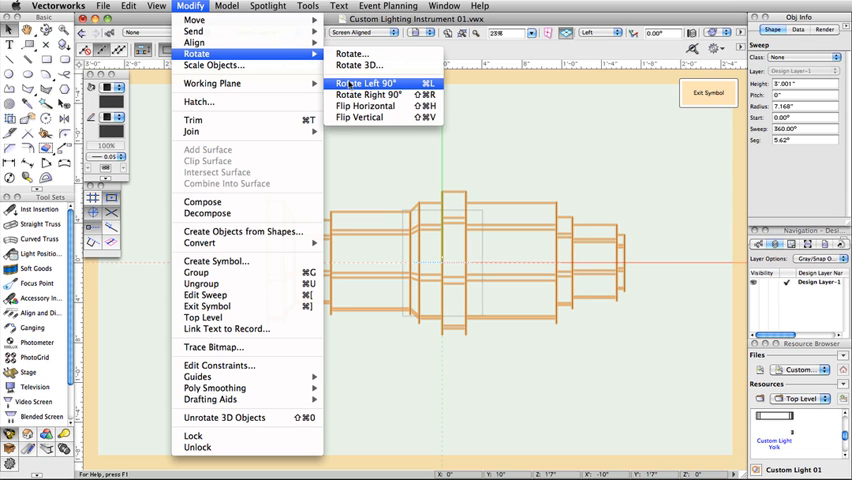
{"action": "left_click", "coordinate": [364, 82]}
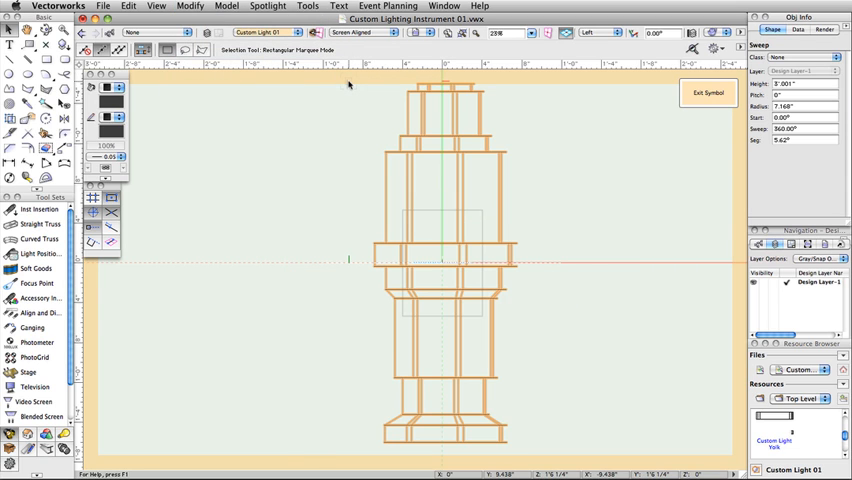
{"action": "left_click", "coordinate": [710, 92]}
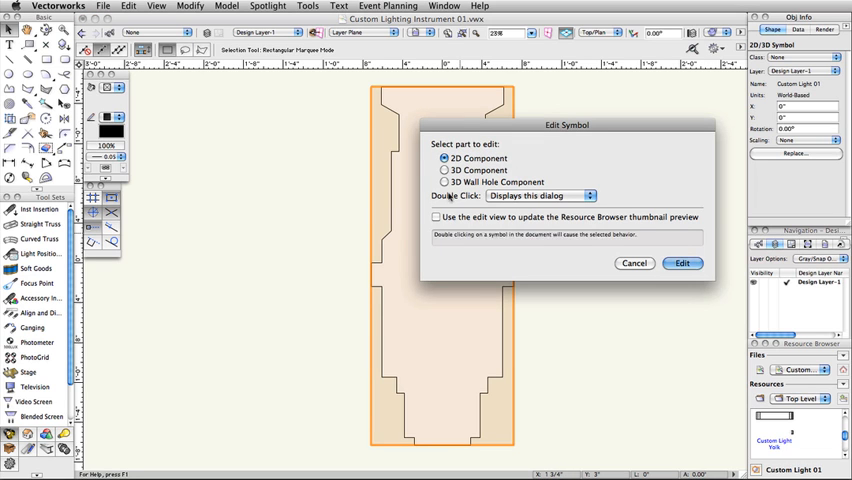
Place the clamp centred atop the yoke in Top/Plan and verify it from Front and Right views
{"action": "left_click", "coordinate": [684, 264]}
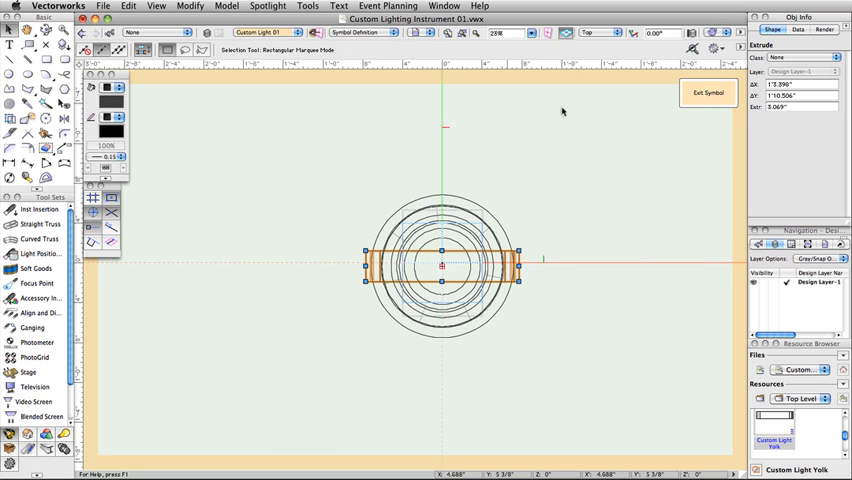
{"action": "left_click", "coordinate": [600, 32]}
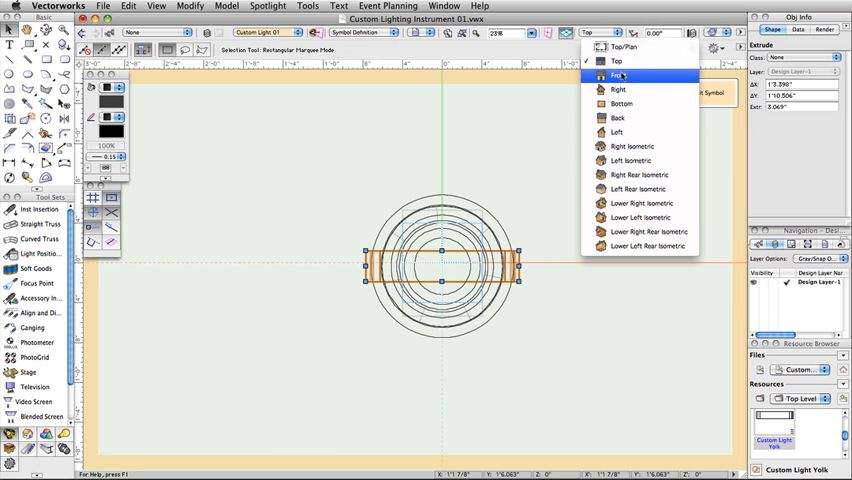
{"action": "left_click", "coordinate": [620, 76]}
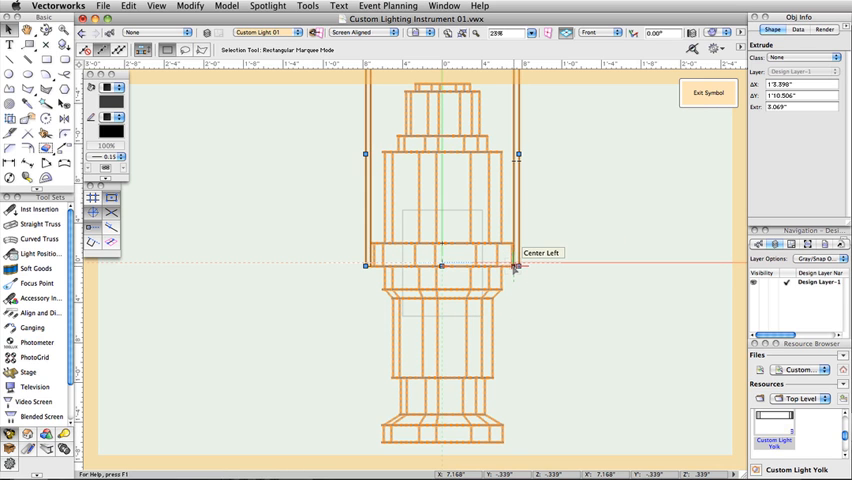
{"action": "left_click", "coordinate": [604, 32]}
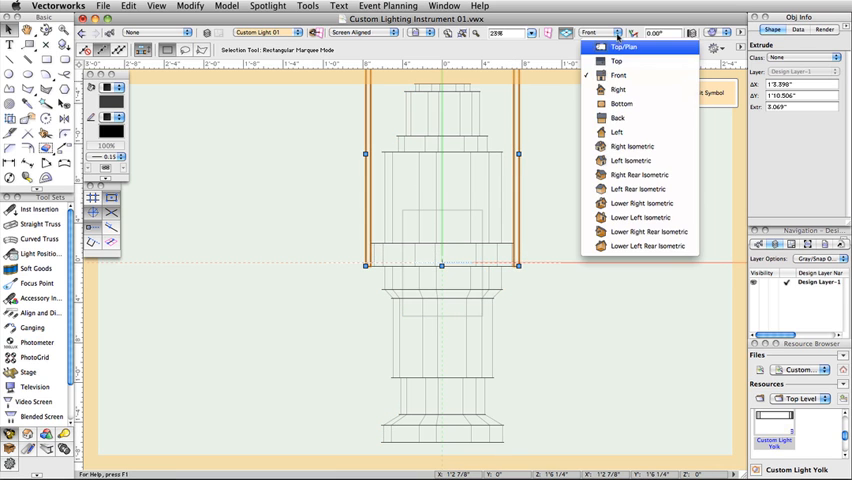
{"action": "left_click", "coordinate": [624, 48]}
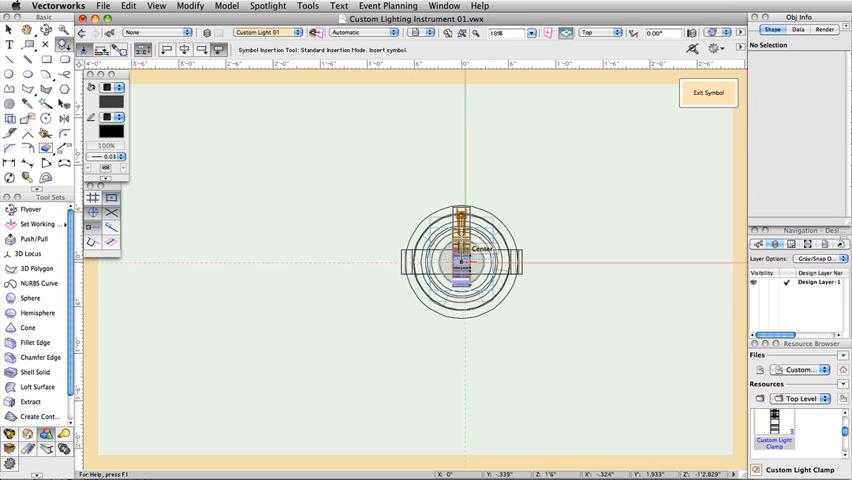
{"action": "left_click", "coordinate": [600, 32]}
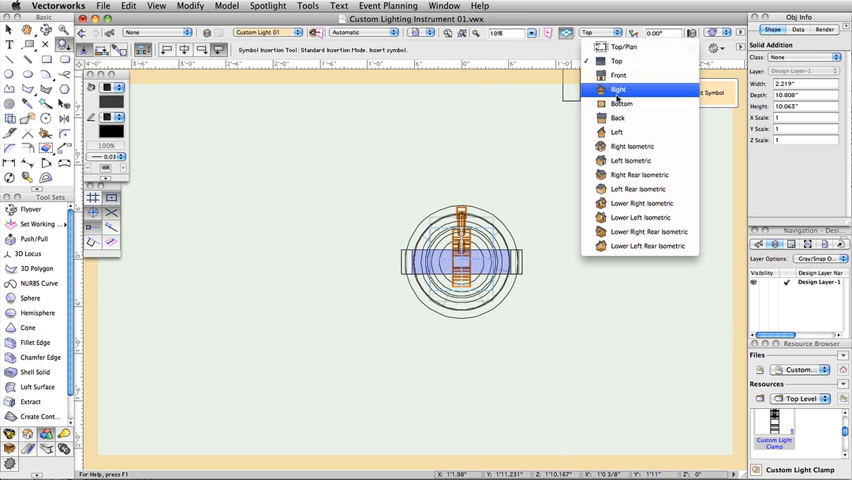
{"action": "left_click", "coordinate": [616, 132]}
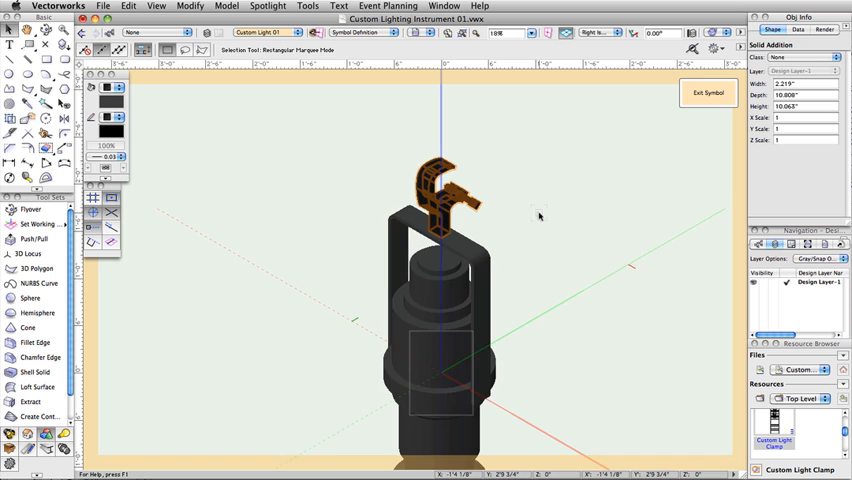
{"action": "left_click_drag", "start_coordinate": [540, 216], "coordinate": [520, 128]}
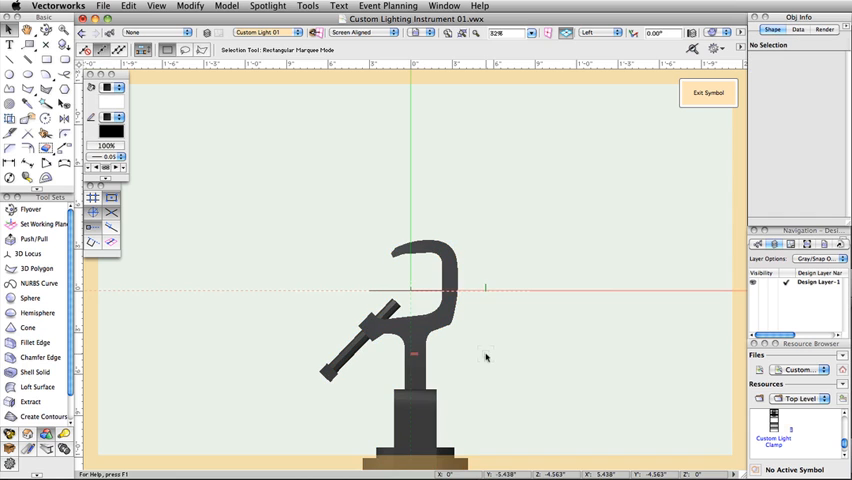
Switch back to the Top/Plan standard view of the instrument
{"action": "left_click", "coordinate": [598, 32]}
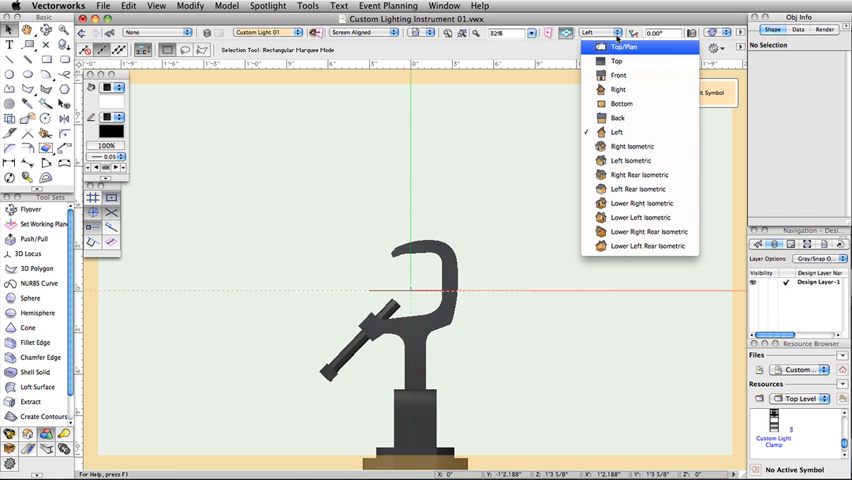
{"action": "left_click", "coordinate": [624, 48]}
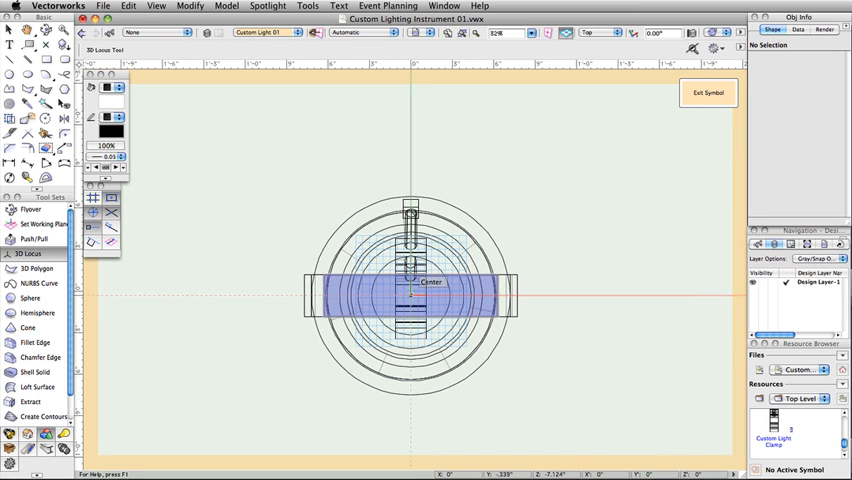
Place a 3D locus pivot at the instrument's centre and view the assembly from the front
{"action": "left_click", "coordinate": [412, 296]}
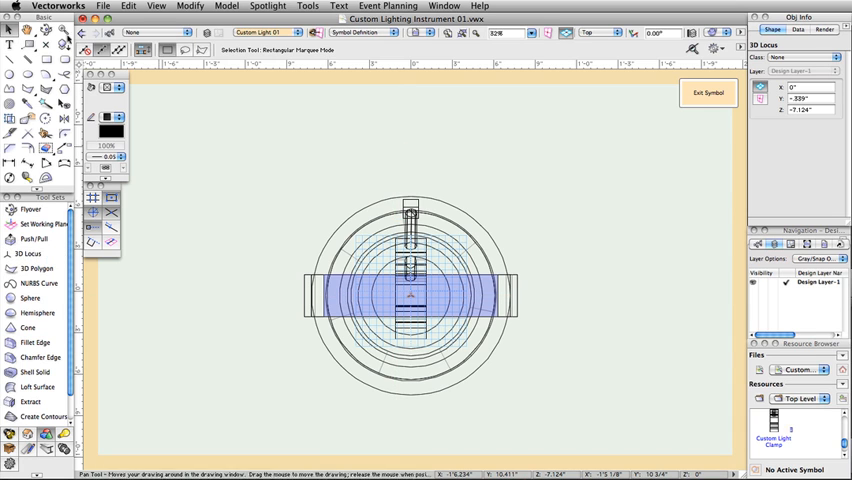
{"action": "left_click", "coordinate": [600, 32]}
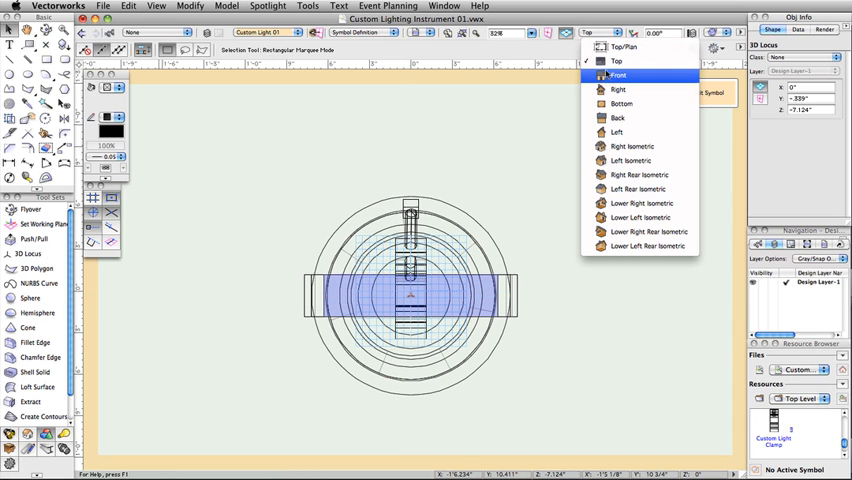
{"action": "left_click", "coordinate": [620, 76]}
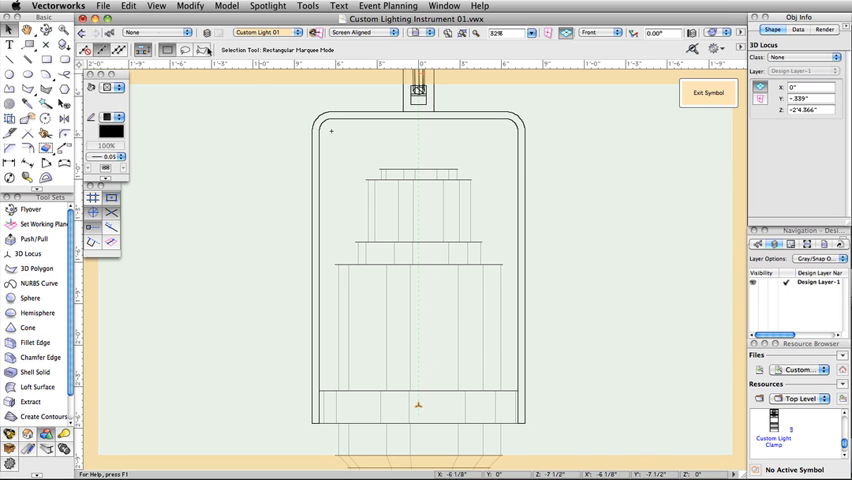
Select all parts, view in isometric and list the file's record formats in the Resource Browser
{"action": "left_click", "coordinate": [128, 6]}
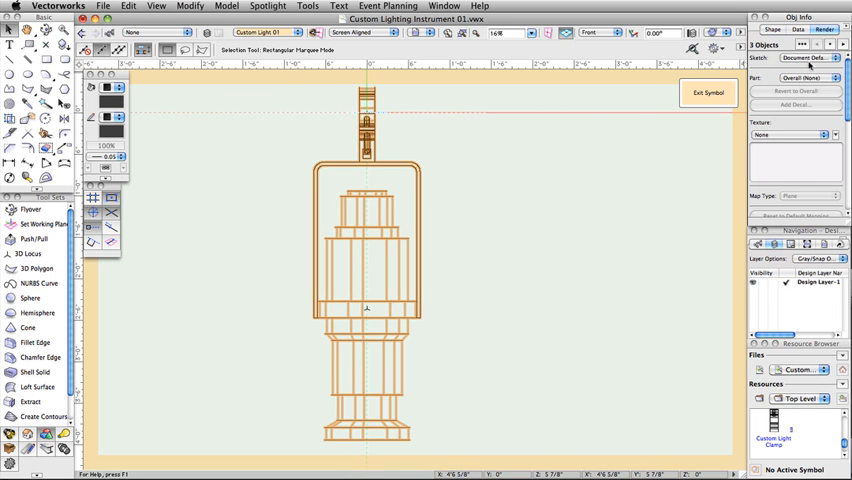
{"action": "left_click", "coordinate": [788, 136]}
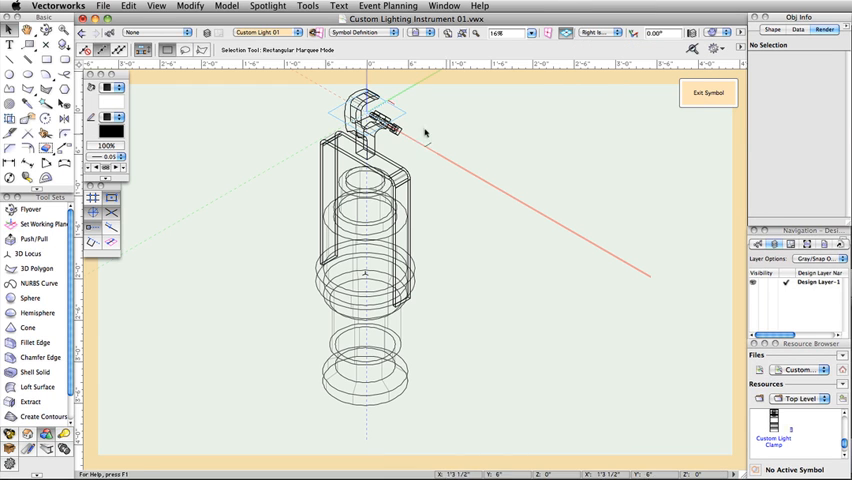
{"action": "left_click", "coordinate": [724, 32]}
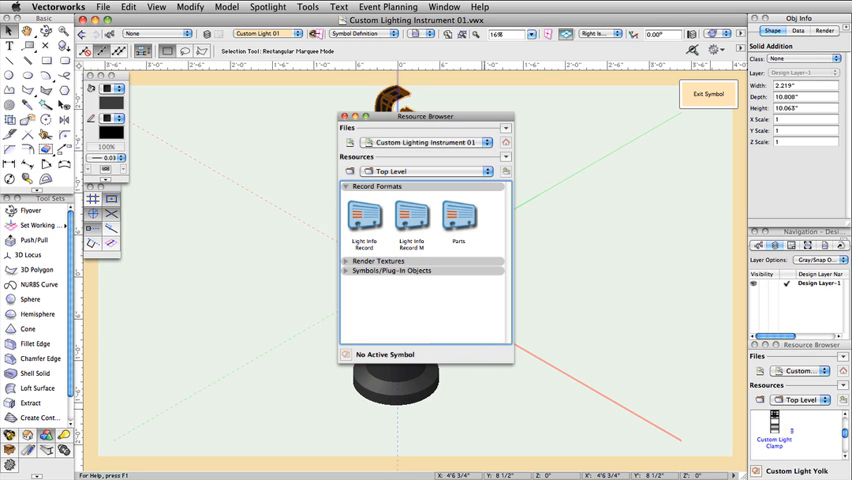
Render the Custom Light 01 assembly in a shaded mode to review its textures
{"action": "left_click", "coordinate": [458, 220]}
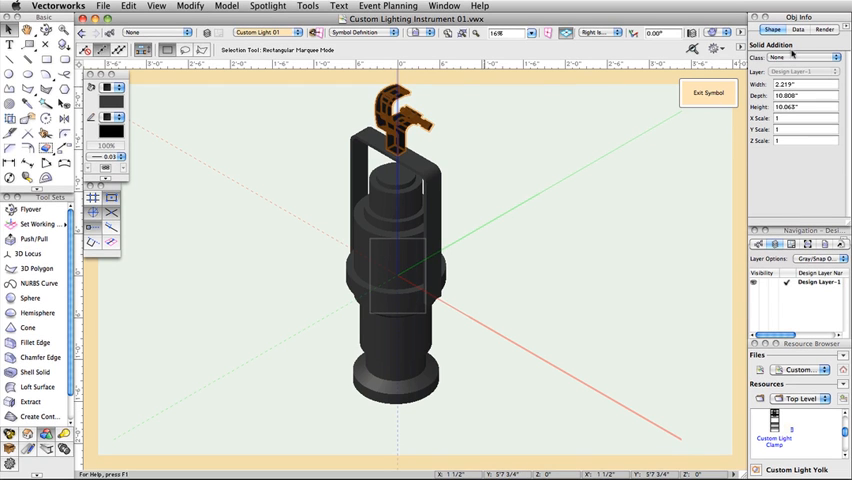
Attach the Parts record to the yoke and set its Yoke field to True
{"action": "left_click", "coordinate": [800, 28]}
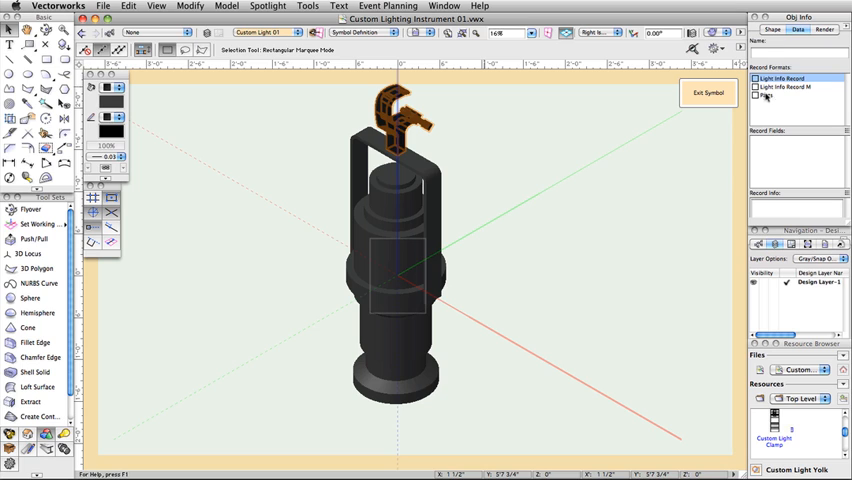
{"action": "left_click", "coordinate": [784, 96]}
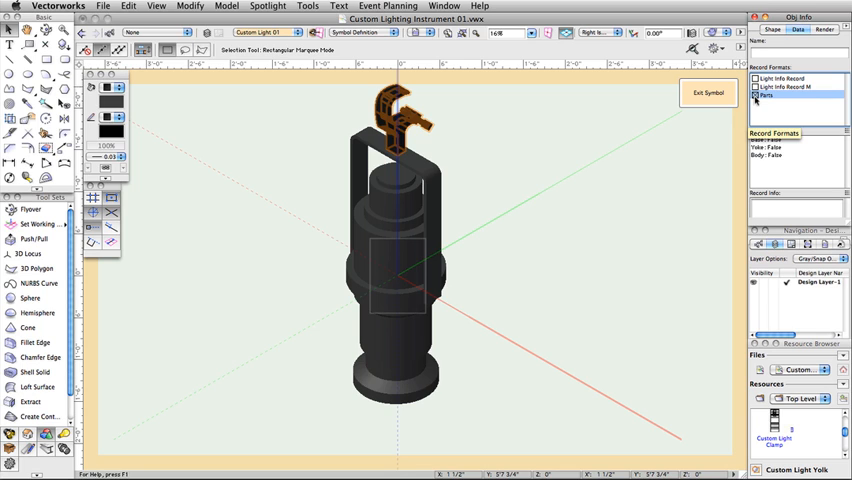
{"action": "left_click", "coordinate": [764, 138]}
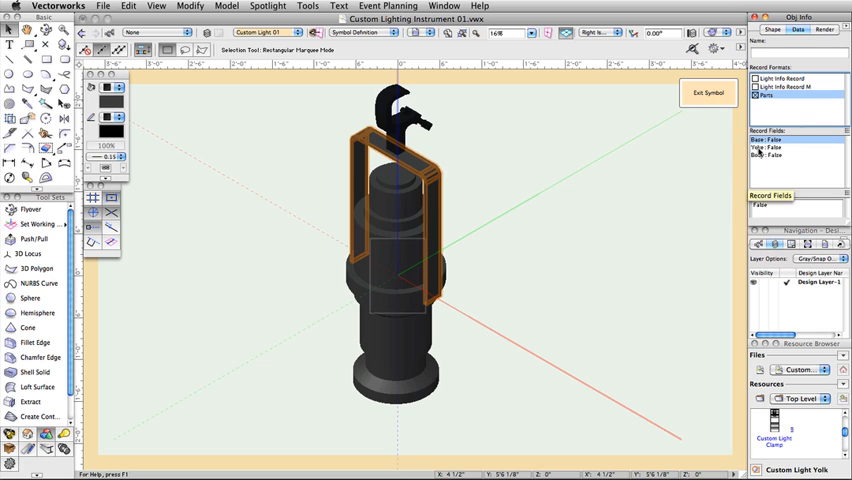
{"action": "left_click", "coordinate": [776, 148]}
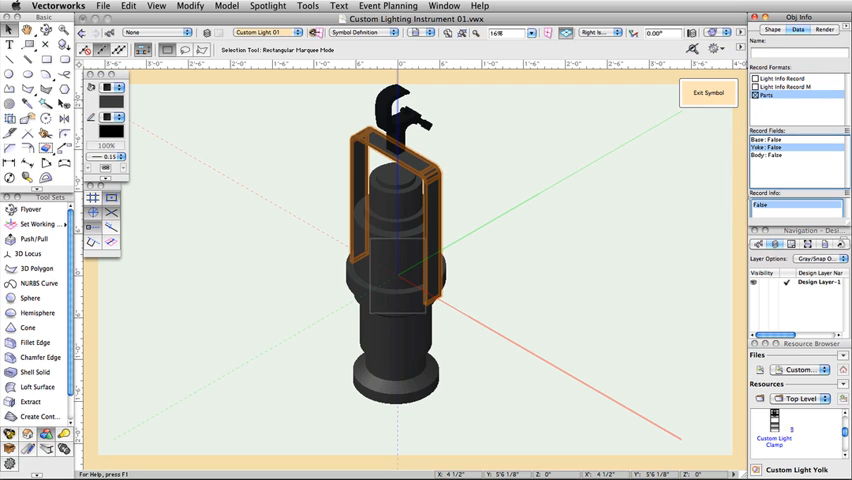
{"action": "type", "text": "True"}
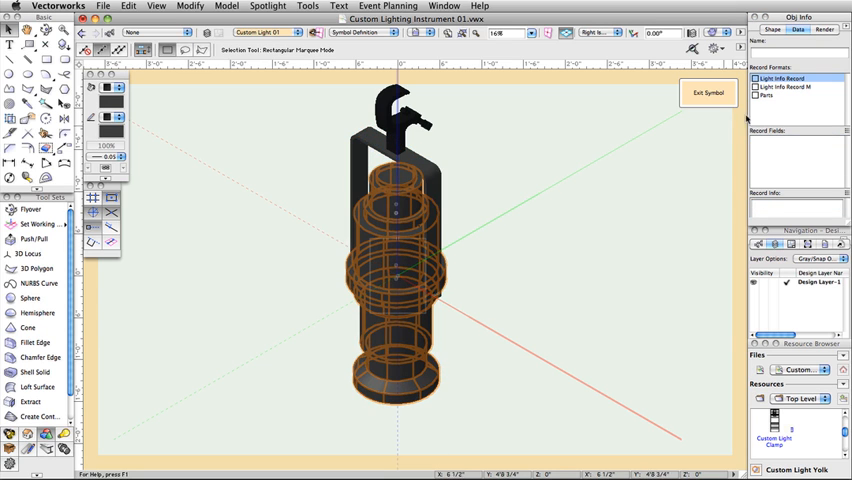
Attach the Light Info Record to the symbol and exit to the design layer
{"action": "left_click", "coordinate": [766, 96]}
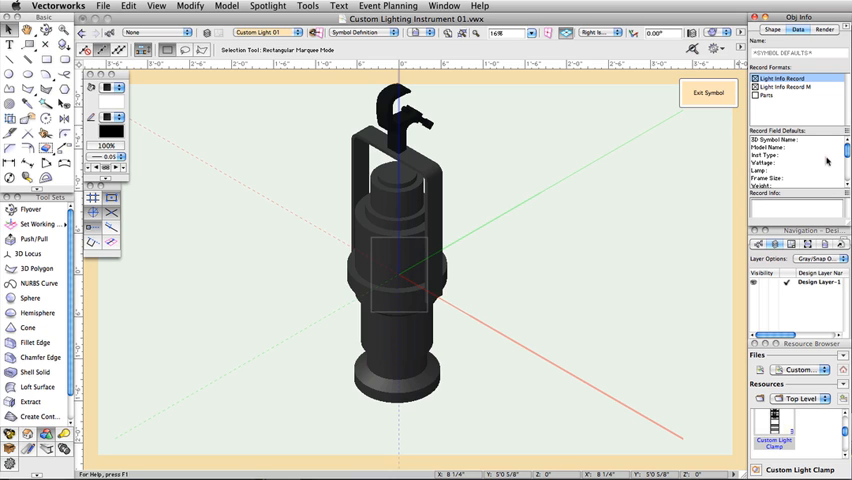
{"action": "left_click", "coordinate": [708, 92]}
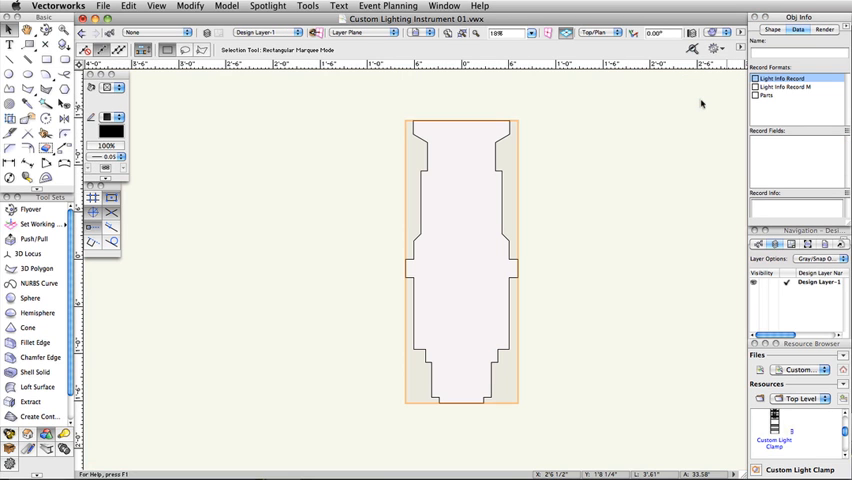